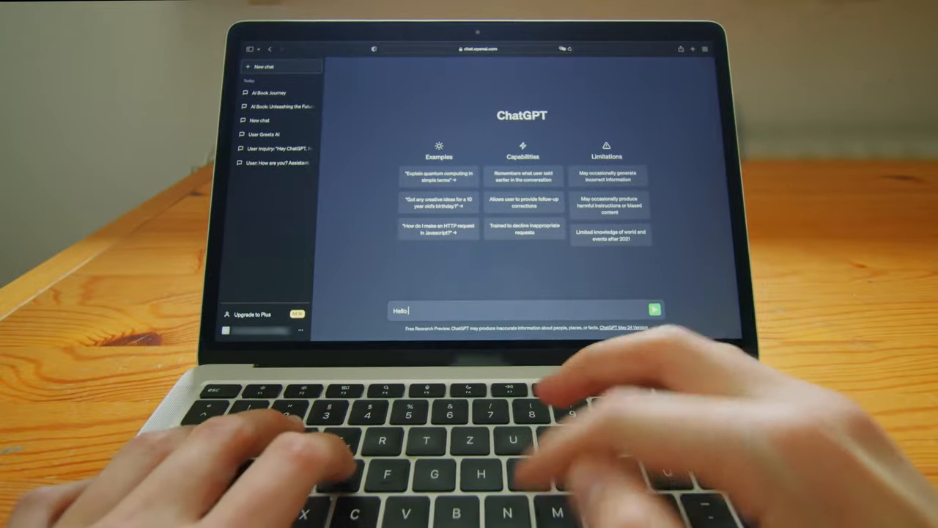
type("ChatGPT")
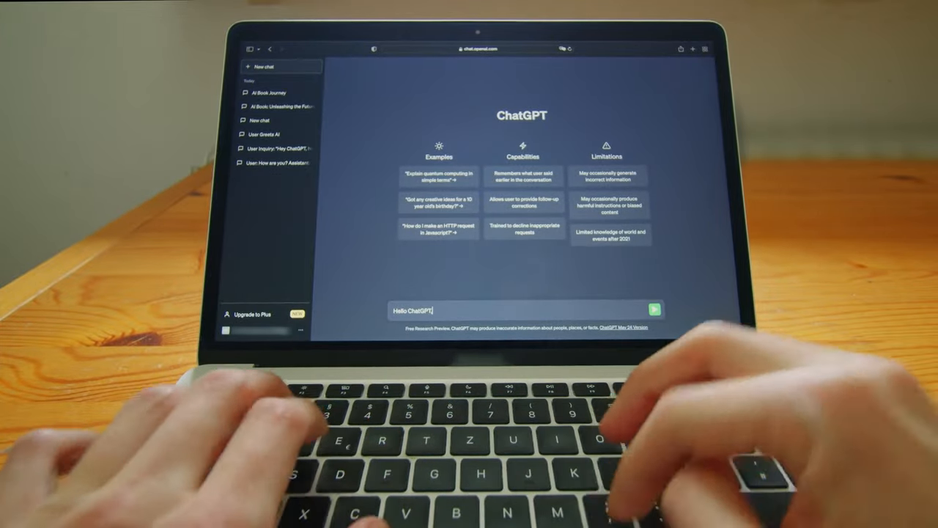
type(", please write")
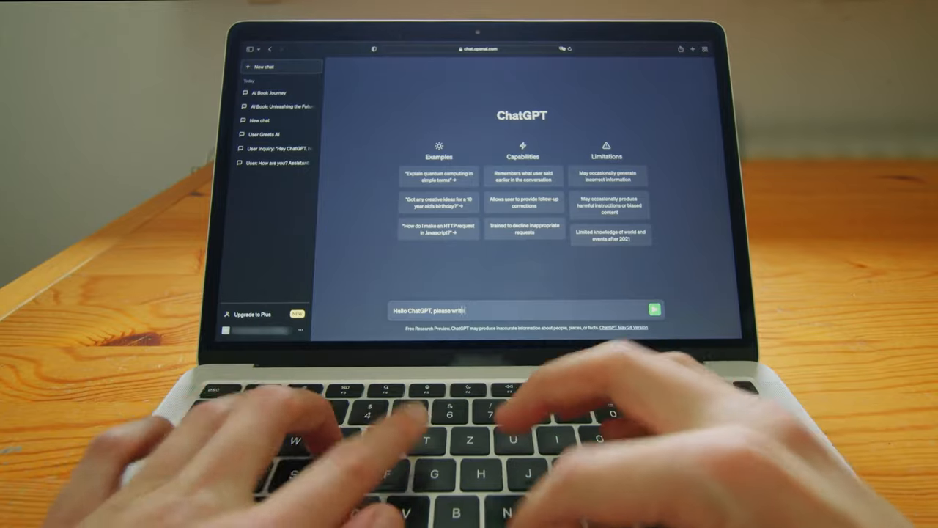